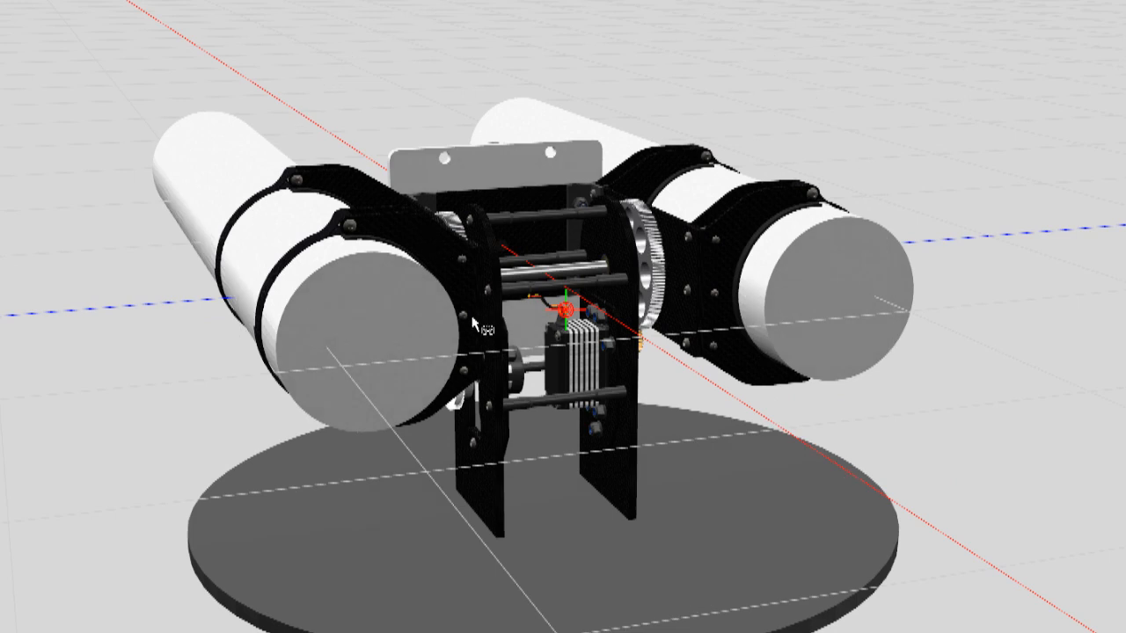
mouse_move(391, 348)
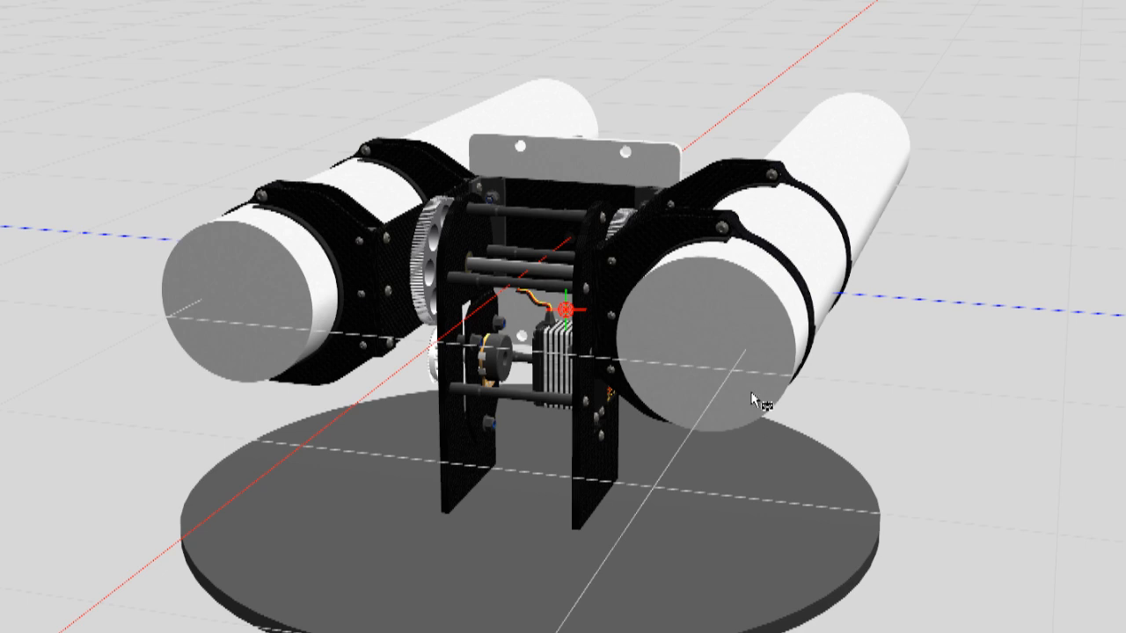
mouse_move(796, 299)
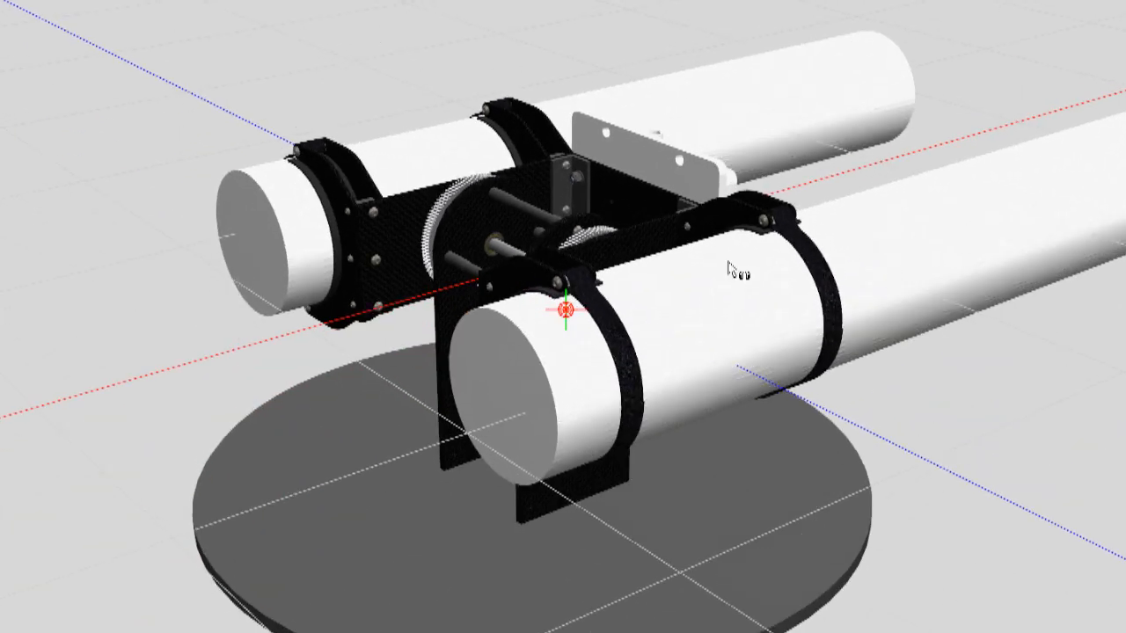
mouse_move(906, 174)
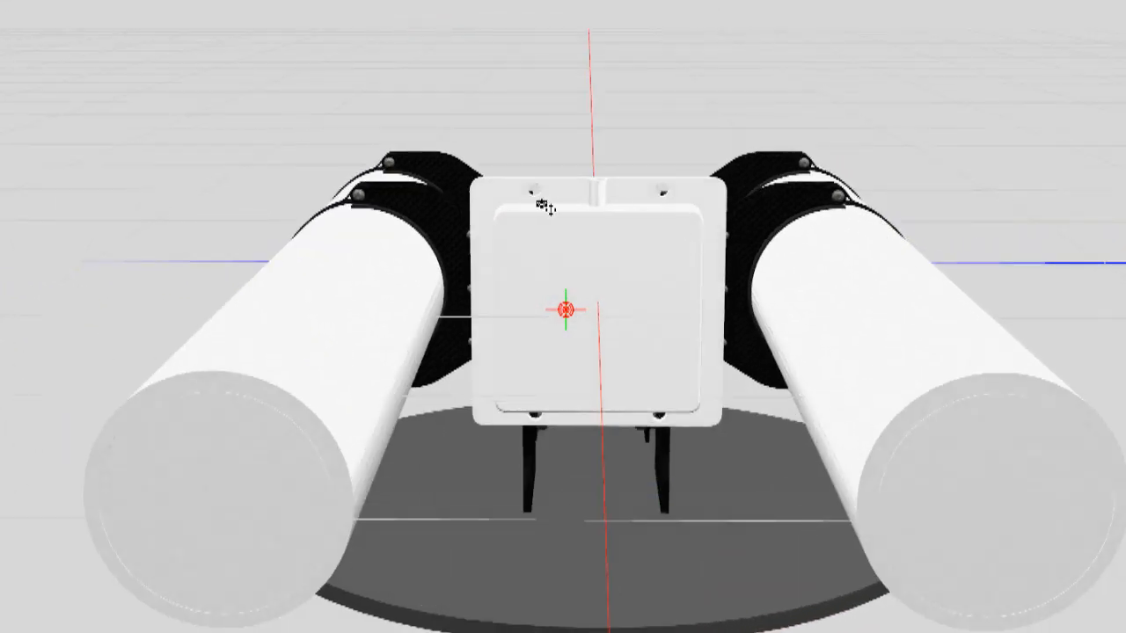
mouse_move(867, 195)
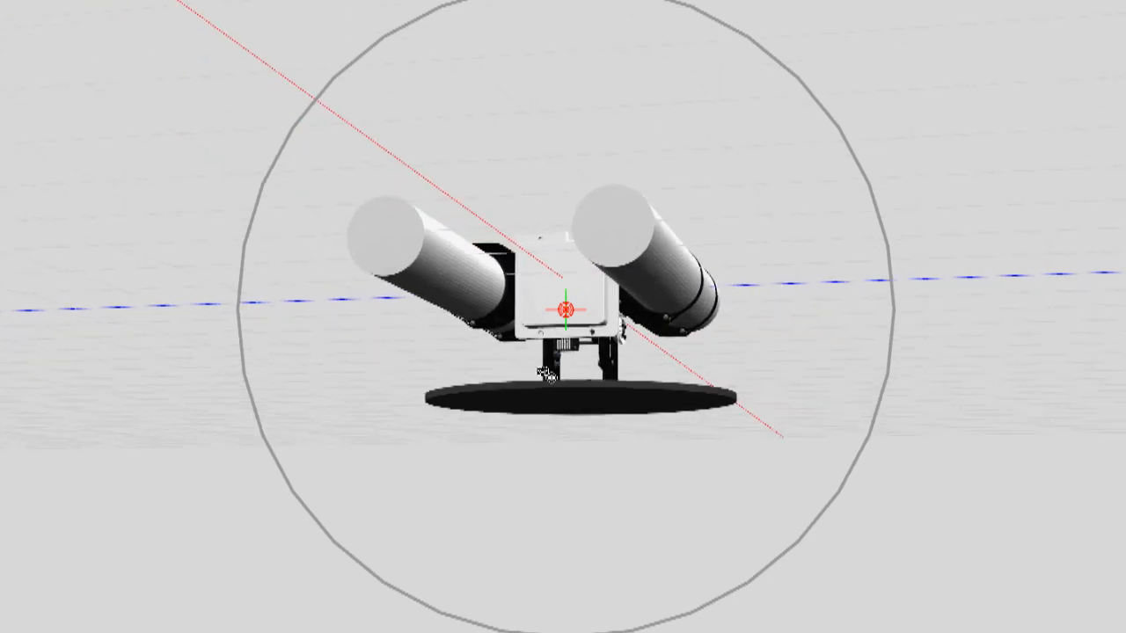
- Orbit in close on the servo, gear train and potentiometer between the carbon side plates
left_click_drag(541, 374, 721, 400)
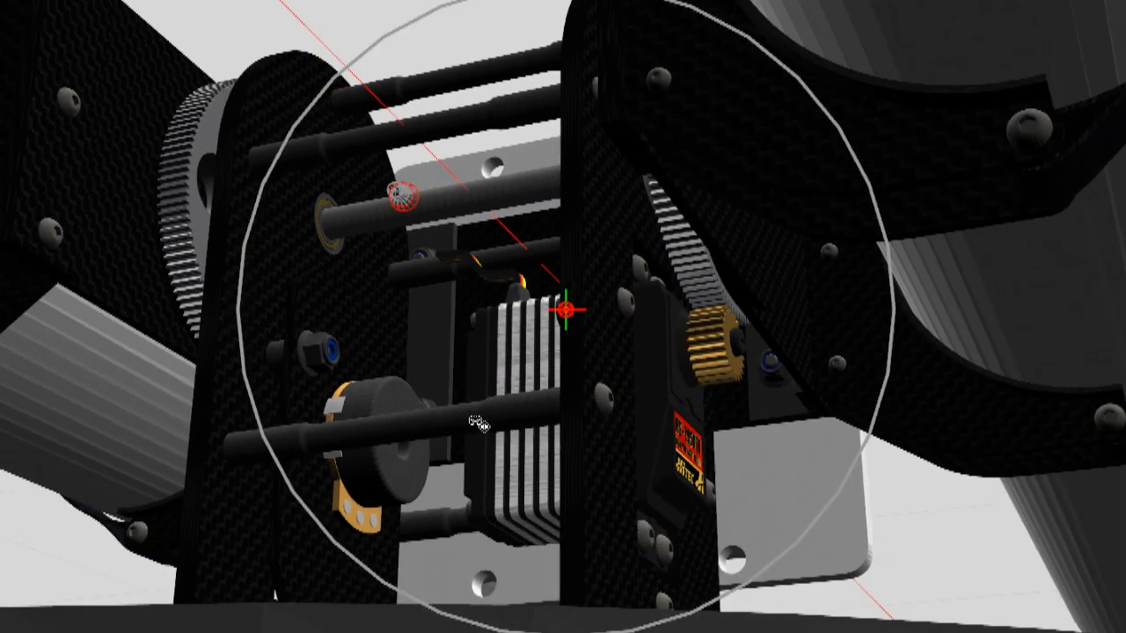
left_click_drag(475, 422, 690, 273)
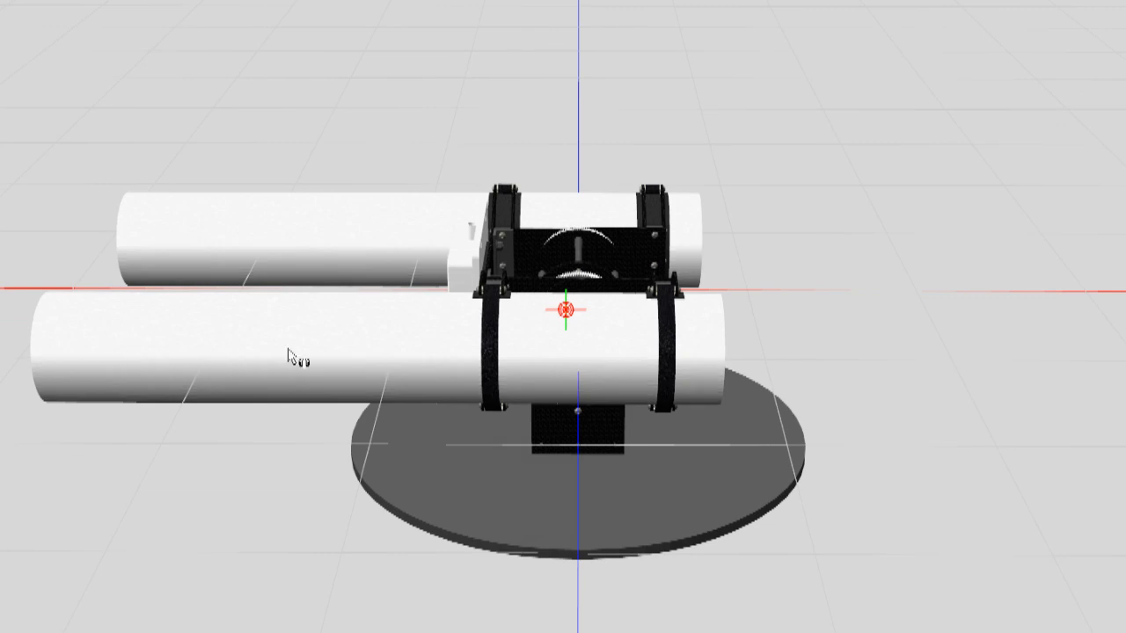
mouse_move(570, 312)
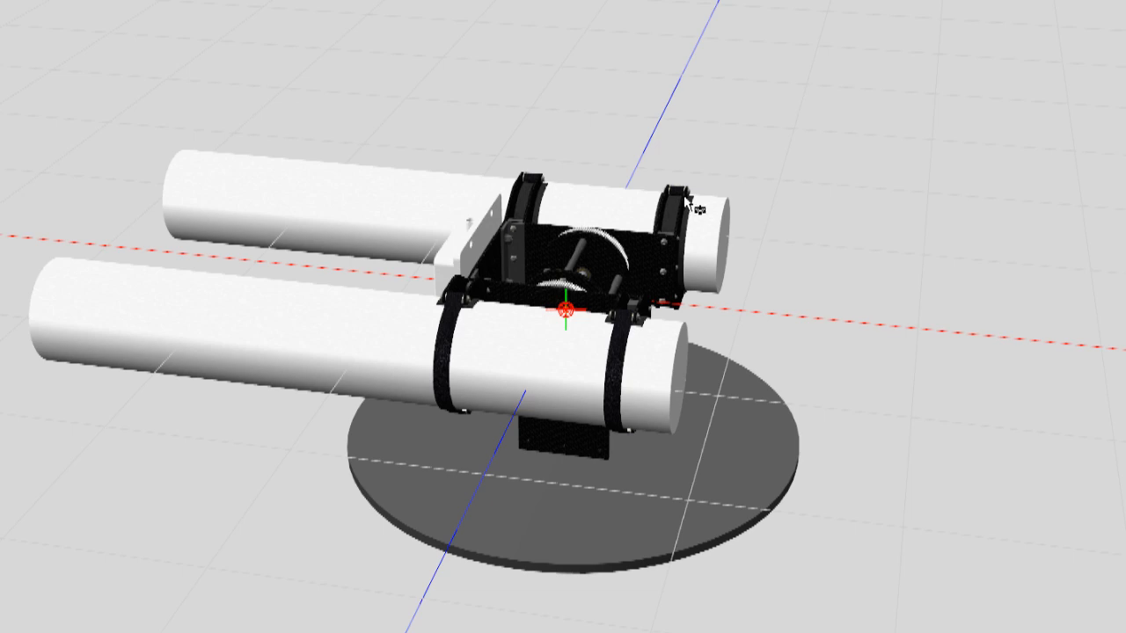
mouse_move(576, 409)
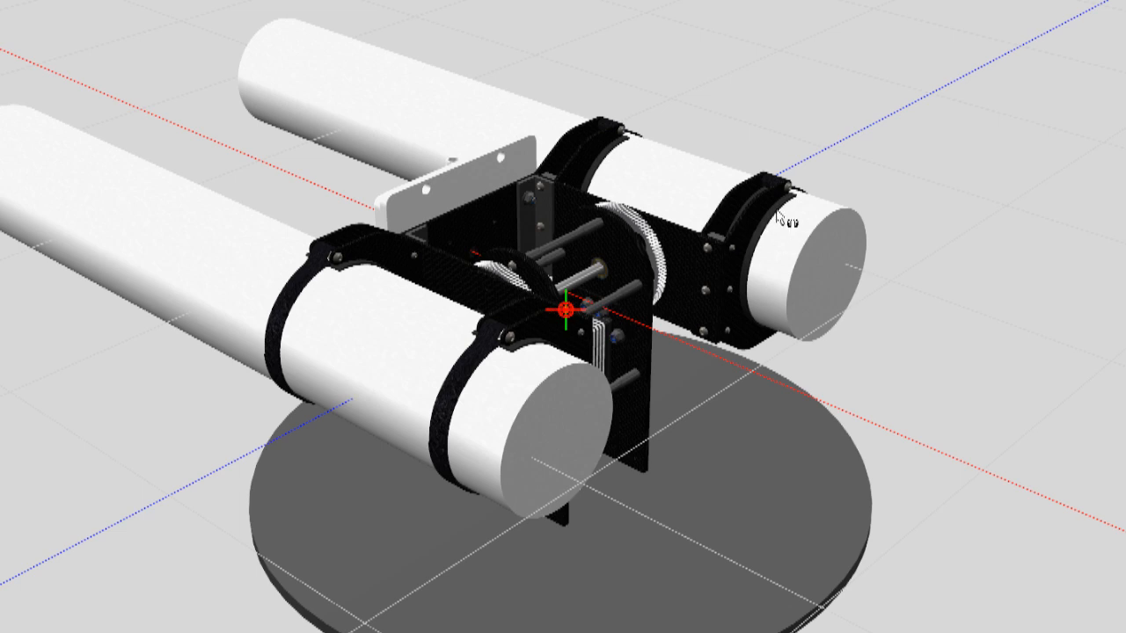
mouse_move(506, 141)
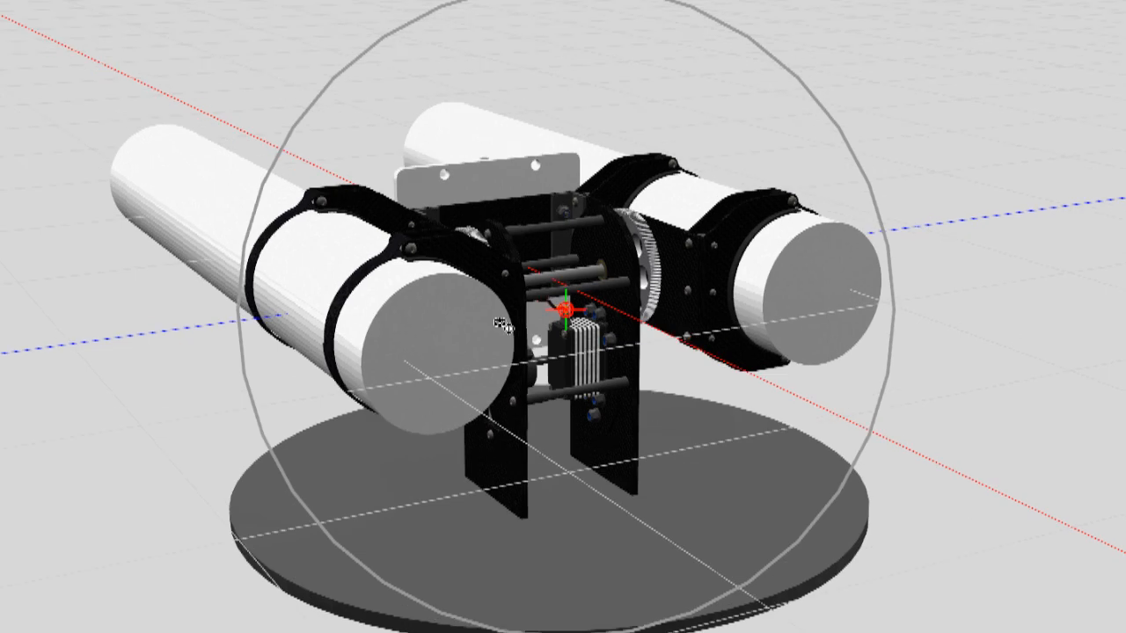
scroll("down", 3)
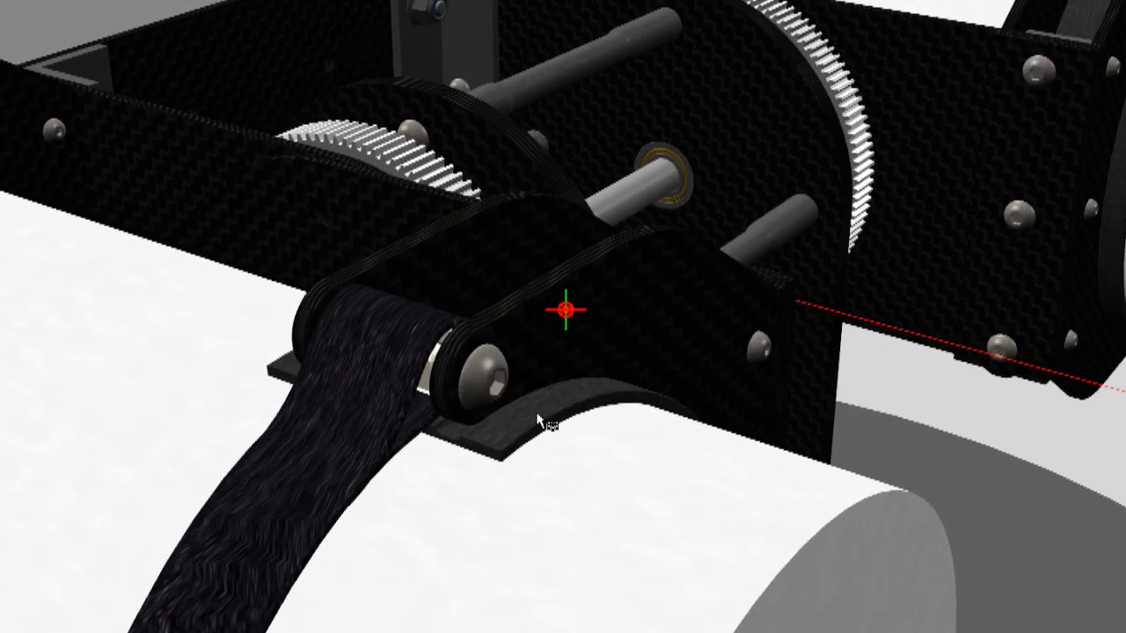
mouse_move(624, 403)
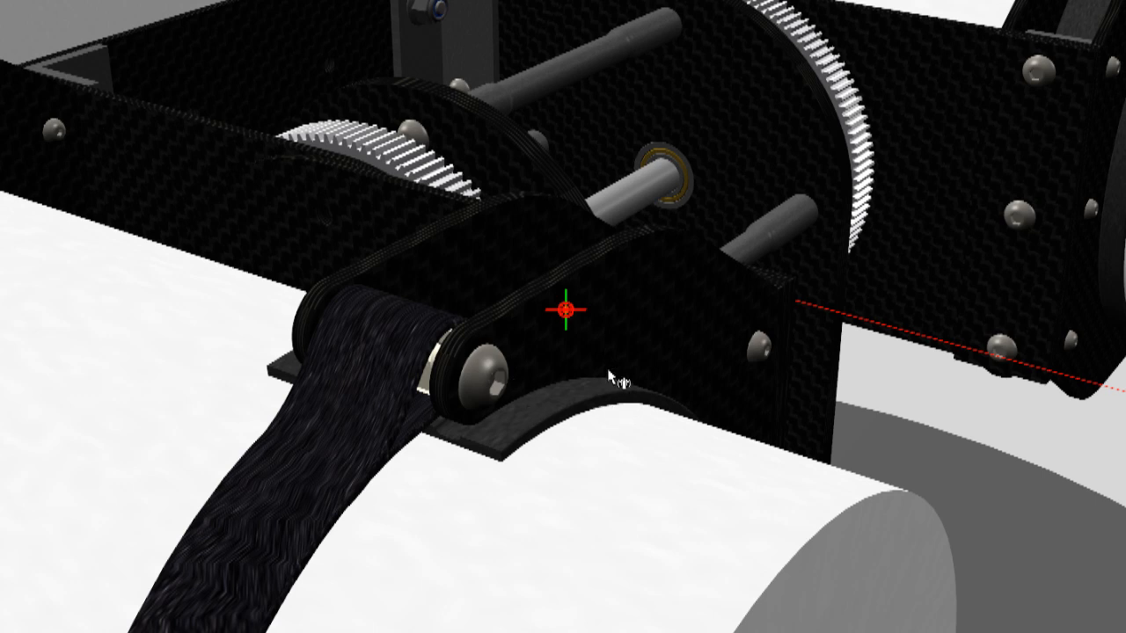
left_click_drag(611, 374, 642, 387)
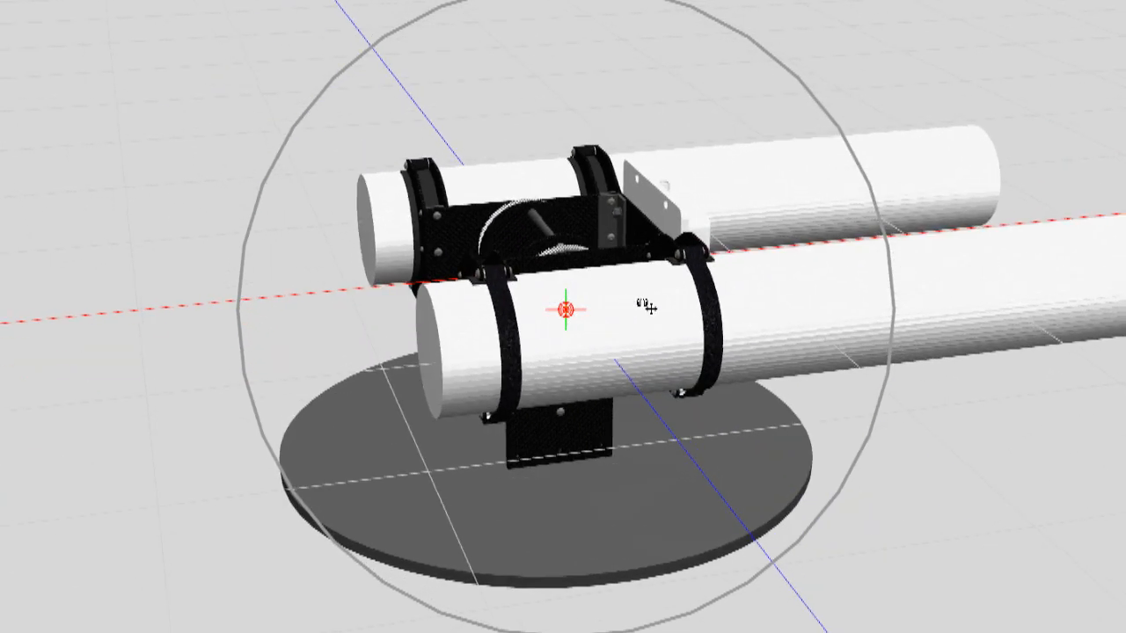
left_click_drag(567, 317, 598, 277)
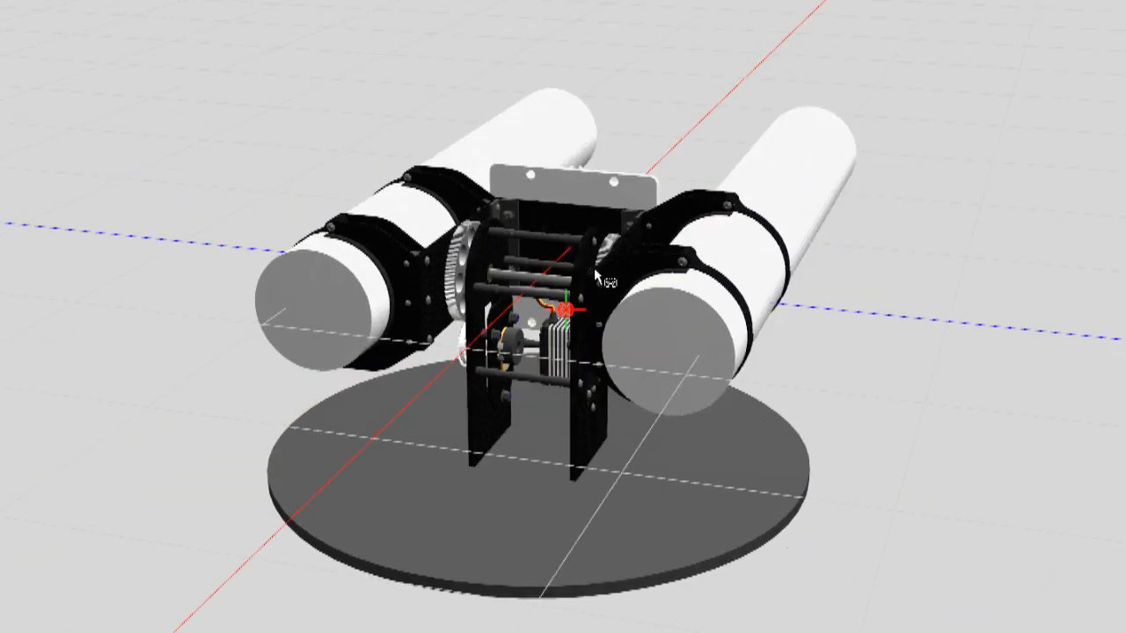